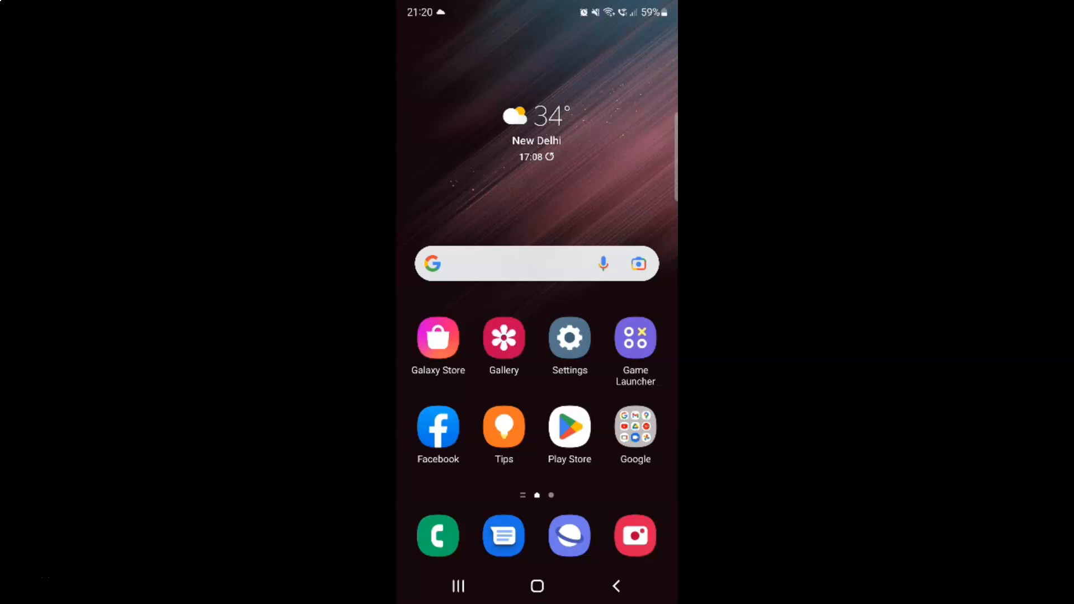
Open Settings, go to the enabled Developer options page, and scroll to Bluetooth audio settings
{"action": "left_click", "coordinate": [588, 177]}
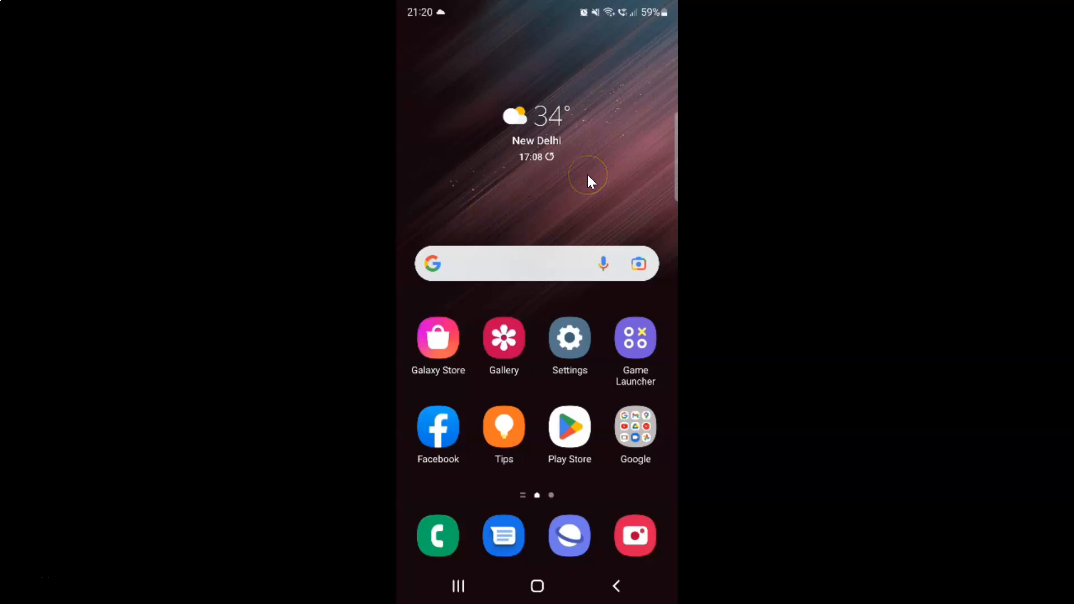
{"action": "mouse_move", "coordinate": [461, 217]}
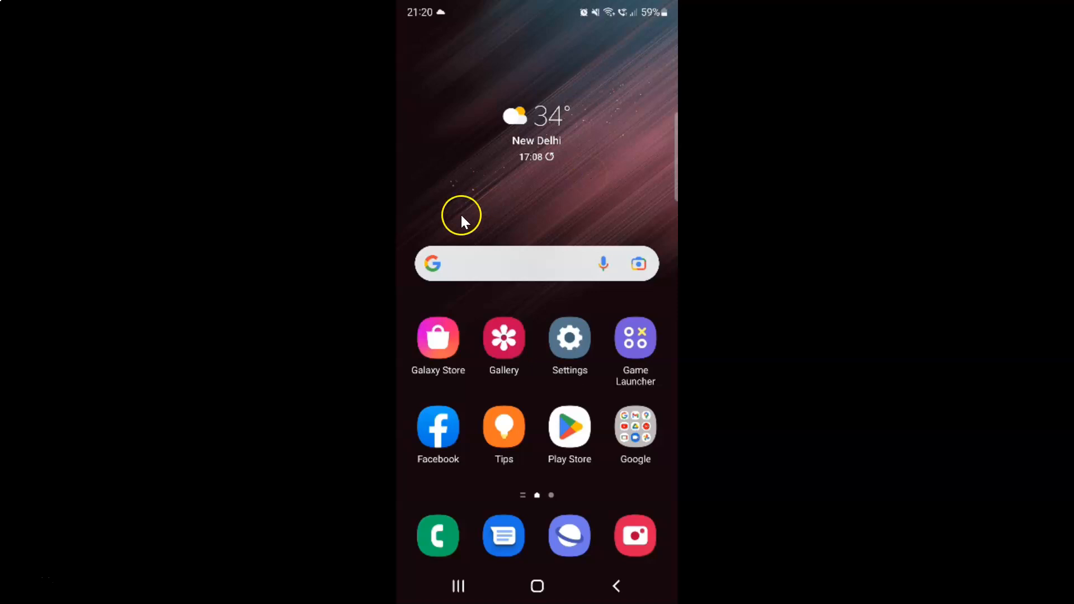
{"action": "mouse_move", "coordinate": [594, 177]}
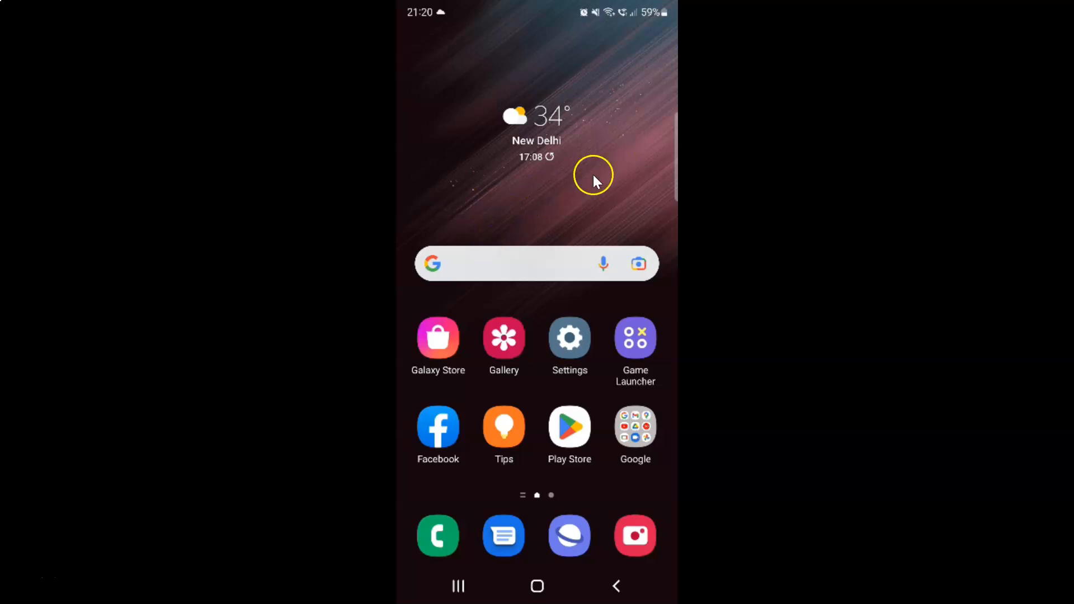
{"action": "mouse_move", "coordinate": [548, 187]}
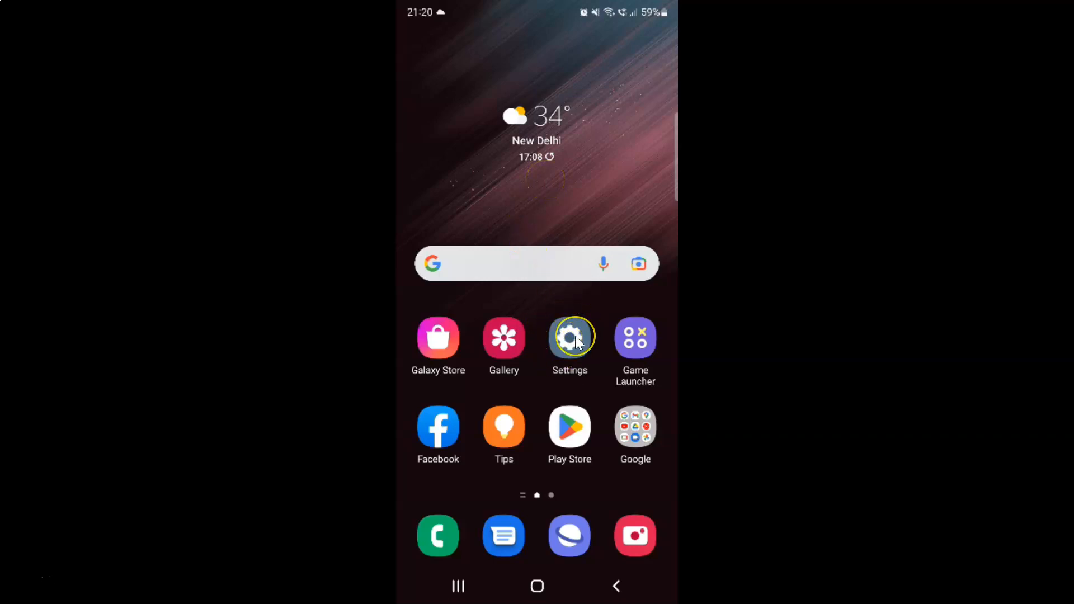
{"action": "left_click", "coordinate": [569, 338]}
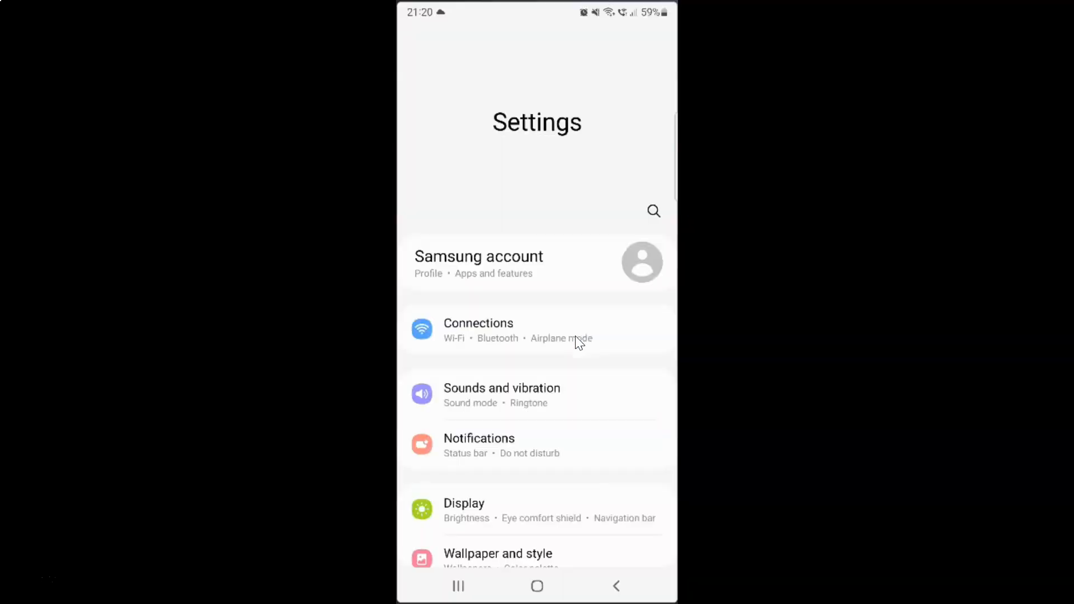
{"action": "left_click", "coordinate": [528, 325]}
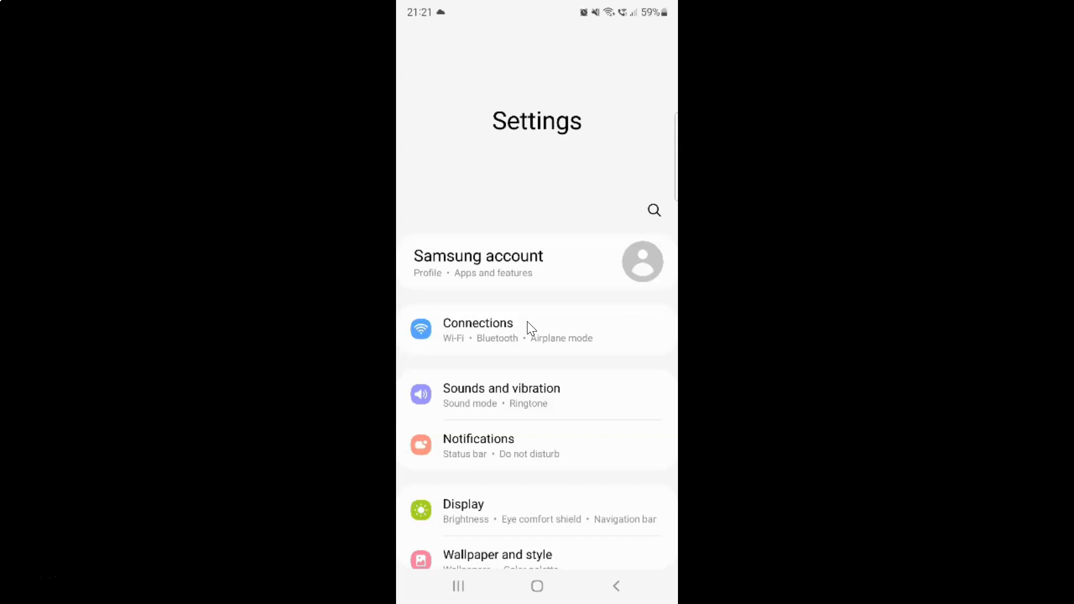
{"action": "scroll", "scroll_direction": "down", "scroll_amount": 3}
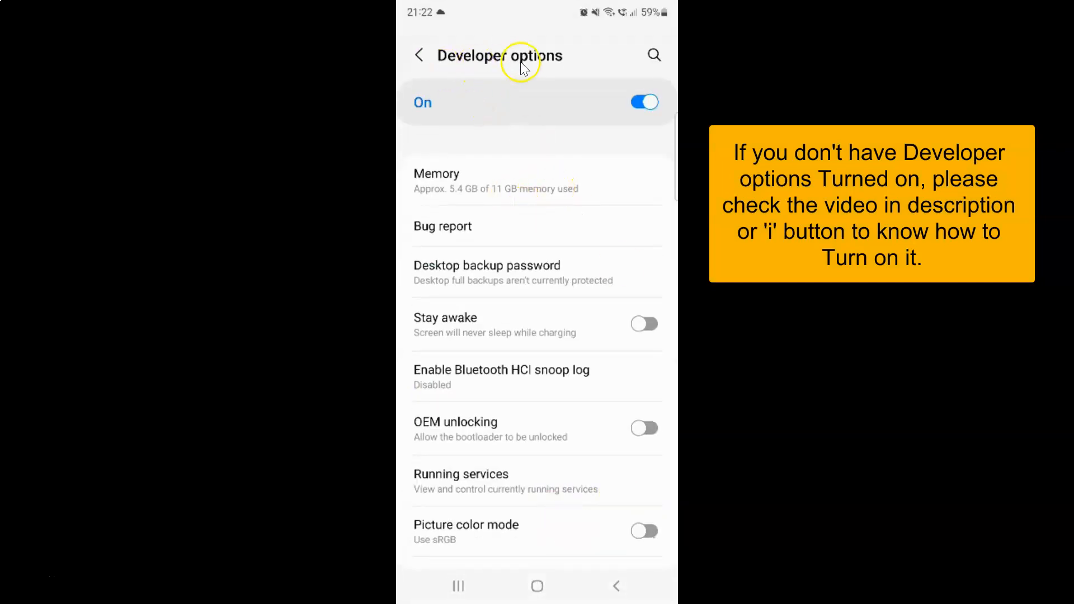
{"action": "mouse_move", "coordinate": [599, 196]}
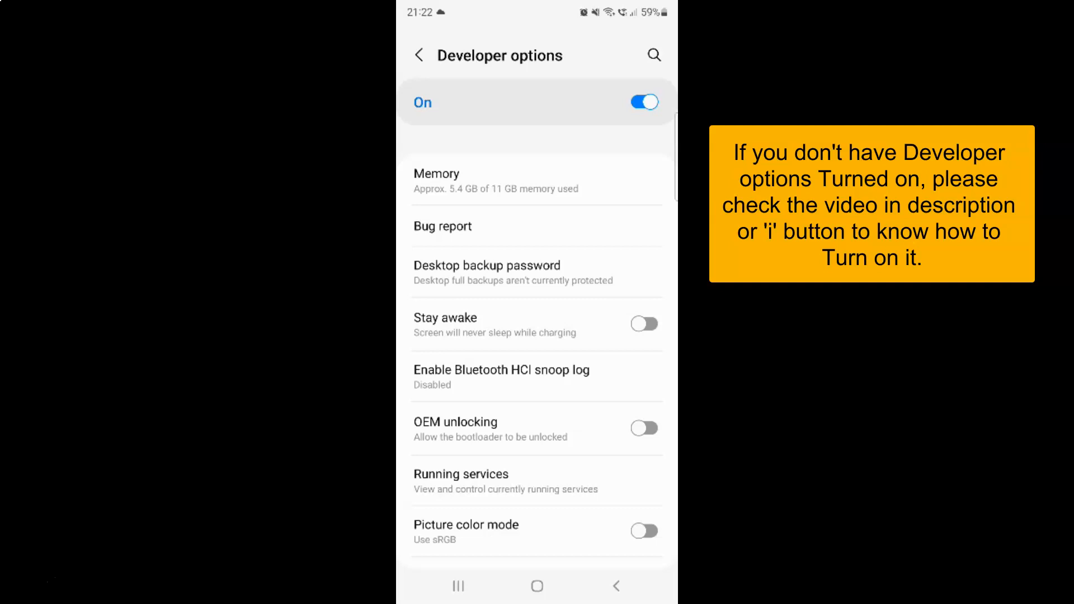
{"action": "scroll", "scroll_direction": "down", "scroll_amount": 3}
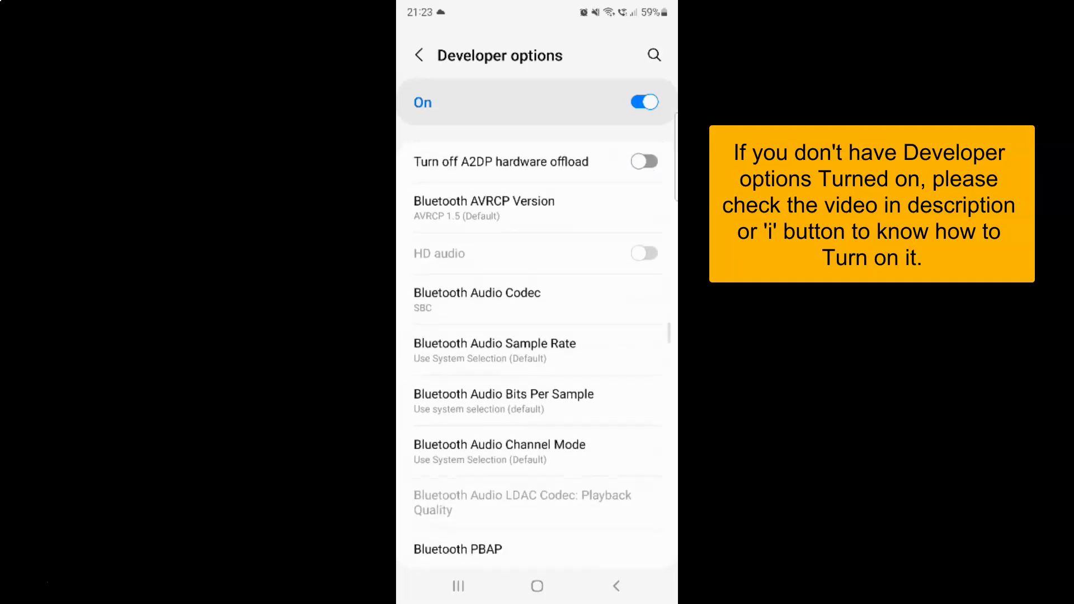
Scroll Developer options down to the Drawing section showing the three animation scales at 1x
{"action": "scroll", "scroll_direction": "down", "scroll_amount": 3}
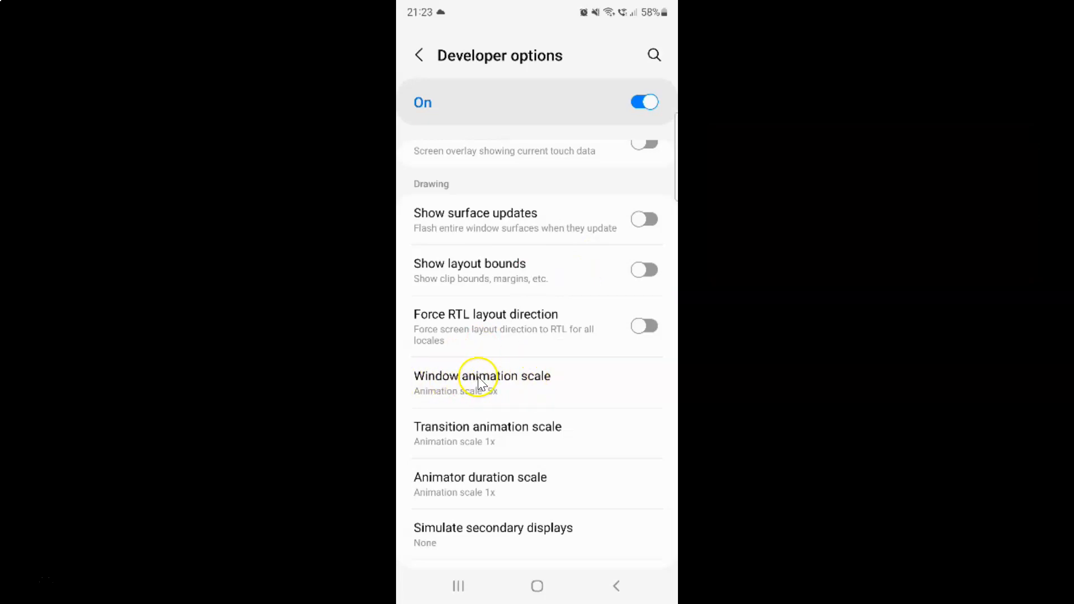
Change Window animation scale from 1x to Animation scale 10x
{"action": "left_click", "coordinate": [481, 376]}
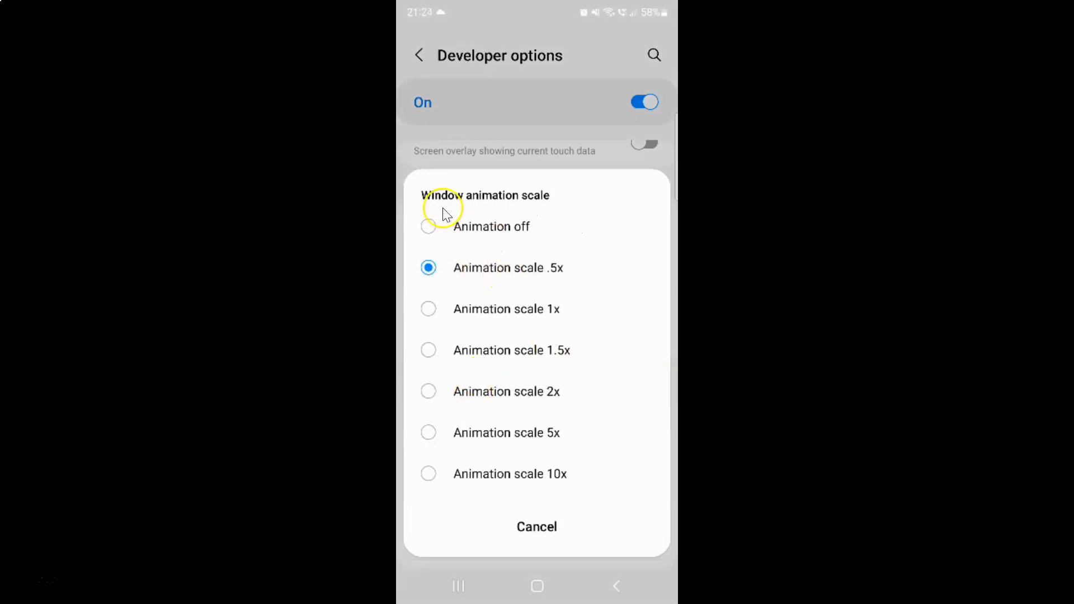
{"action": "mouse_move", "coordinate": [587, 295]}
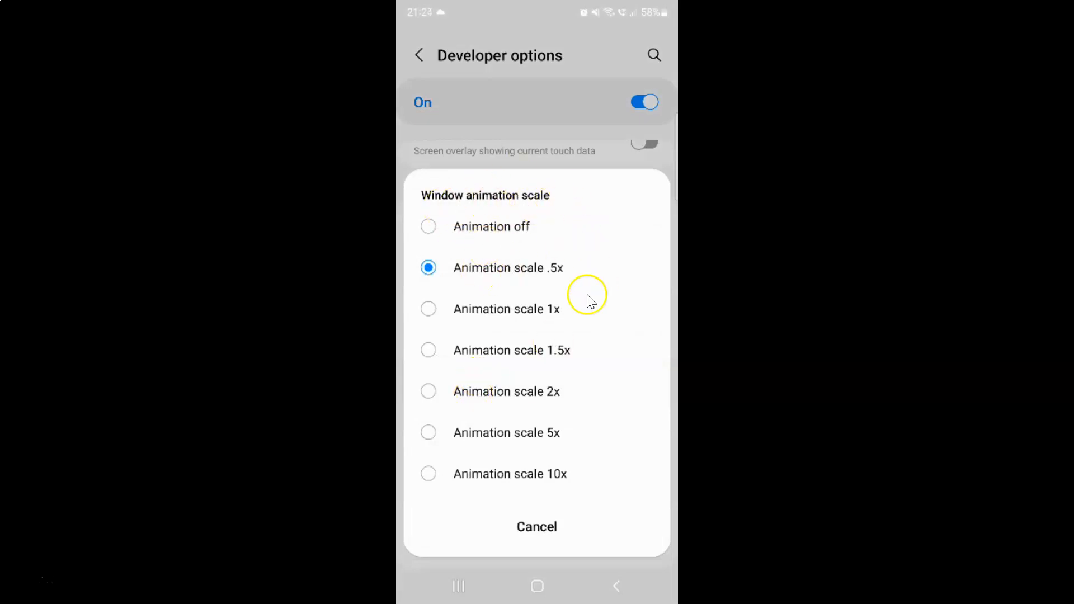
{"action": "mouse_move", "coordinate": [594, 294]}
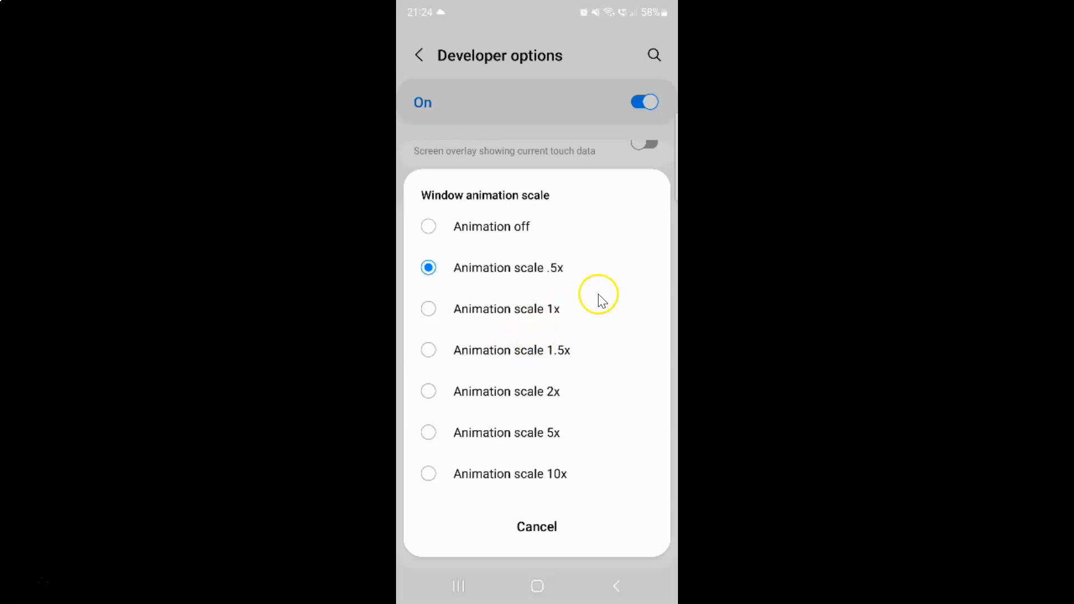
{"action": "mouse_move", "coordinate": [542, 423]}
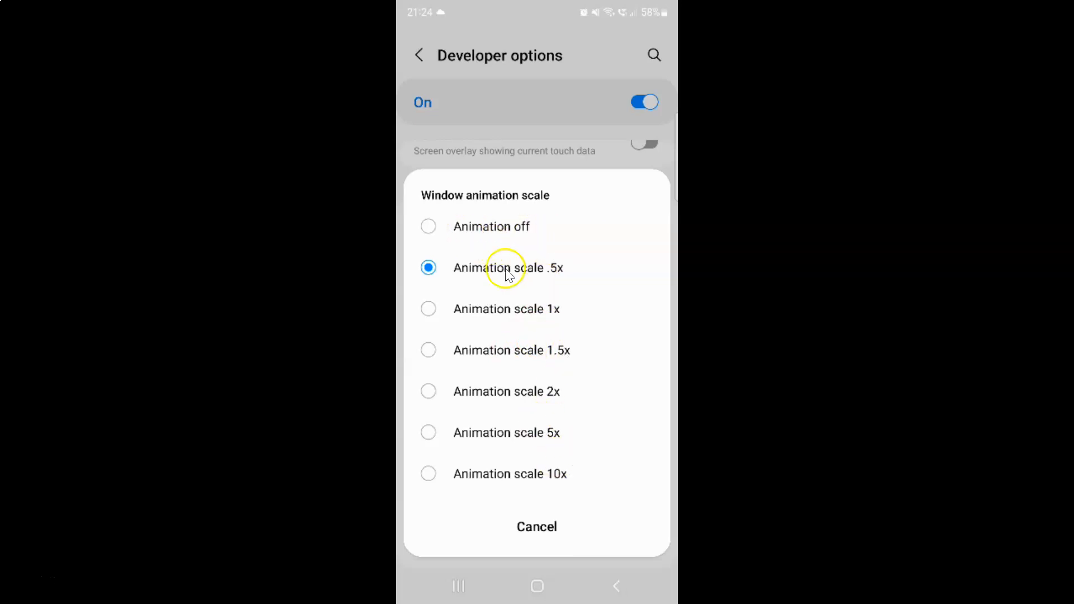
{"action": "mouse_move", "coordinate": [571, 277]}
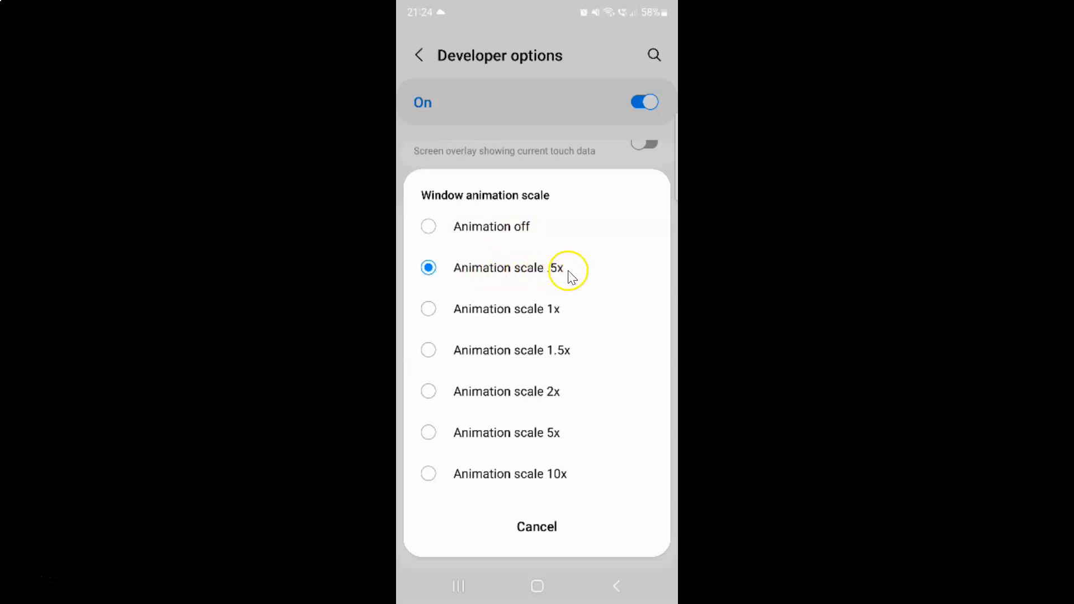
{"action": "mouse_move", "coordinate": [584, 365]}
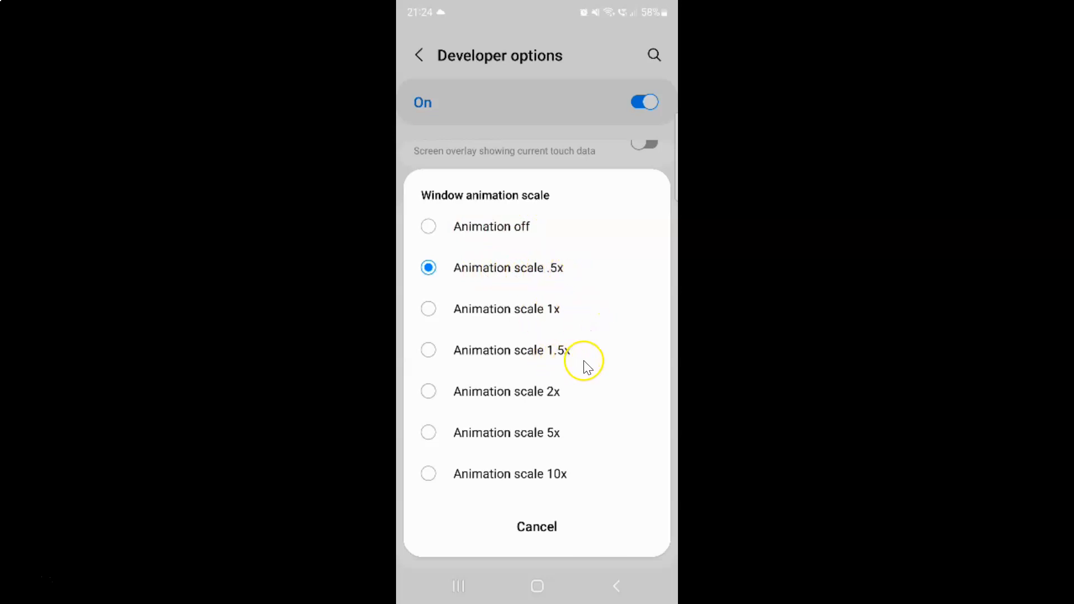
{"action": "mouse_move", "coordinate": [561, 445]}
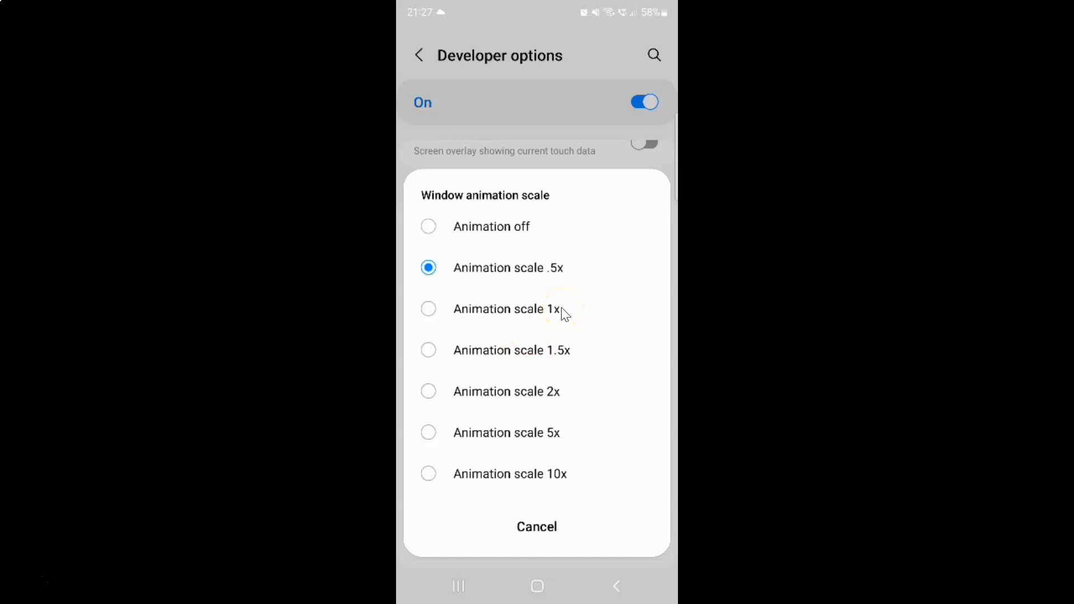
{"action": "mouse_move", "coordinate": [482, 286]}
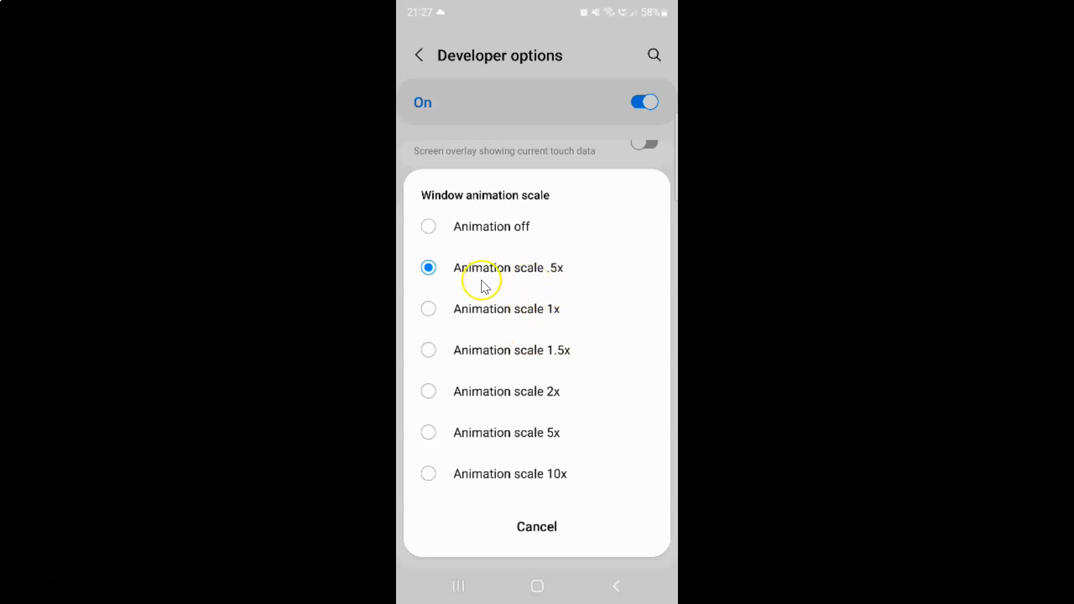
{"action": "mouse_move", "coordinate": [537, 271]}
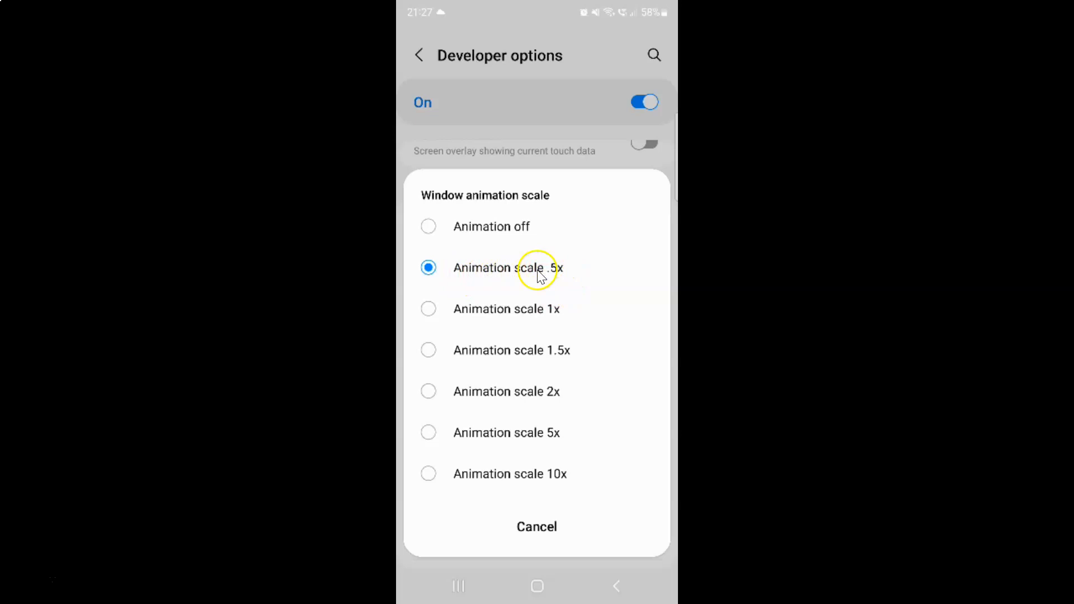
{"action": "mouse_move", "coordinate": [452, 260]}
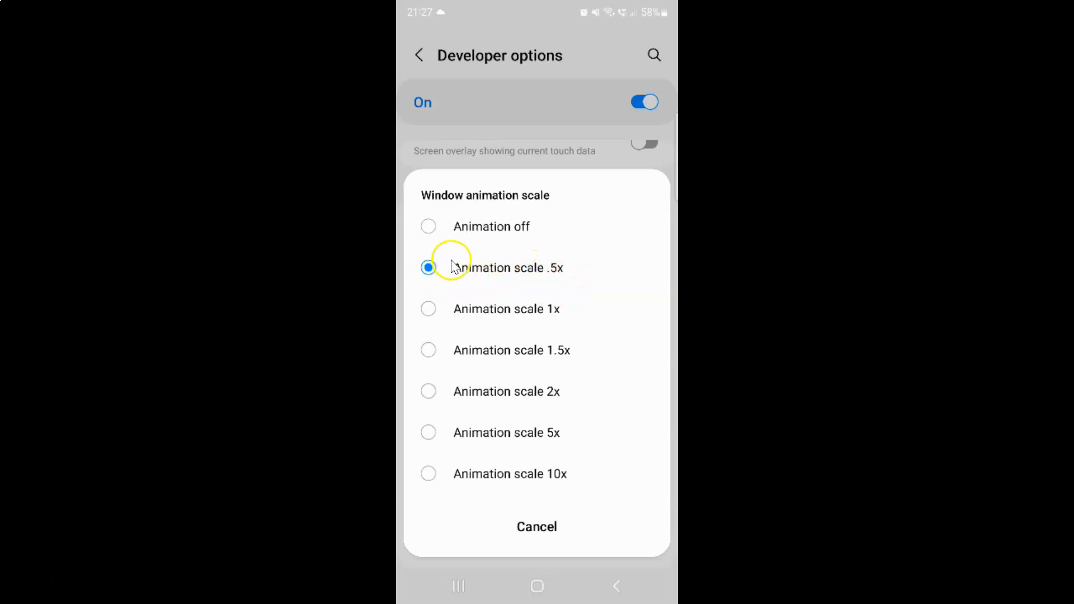
{"action": "mouse_move", "coordinate": [455, 488]}
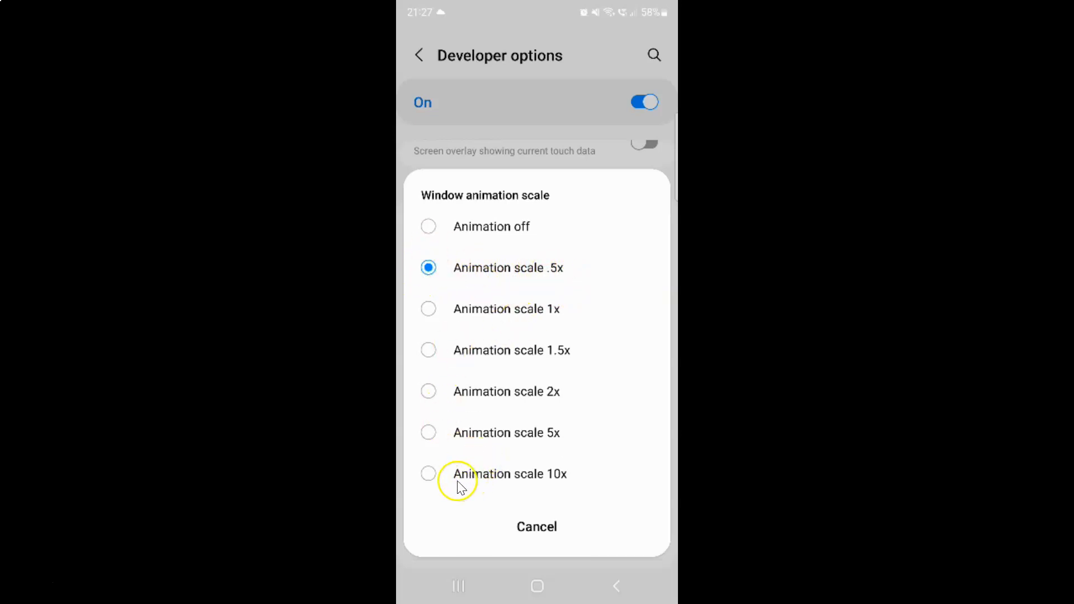
{"action": "mouse_move", "coordinate": [469, 470]}
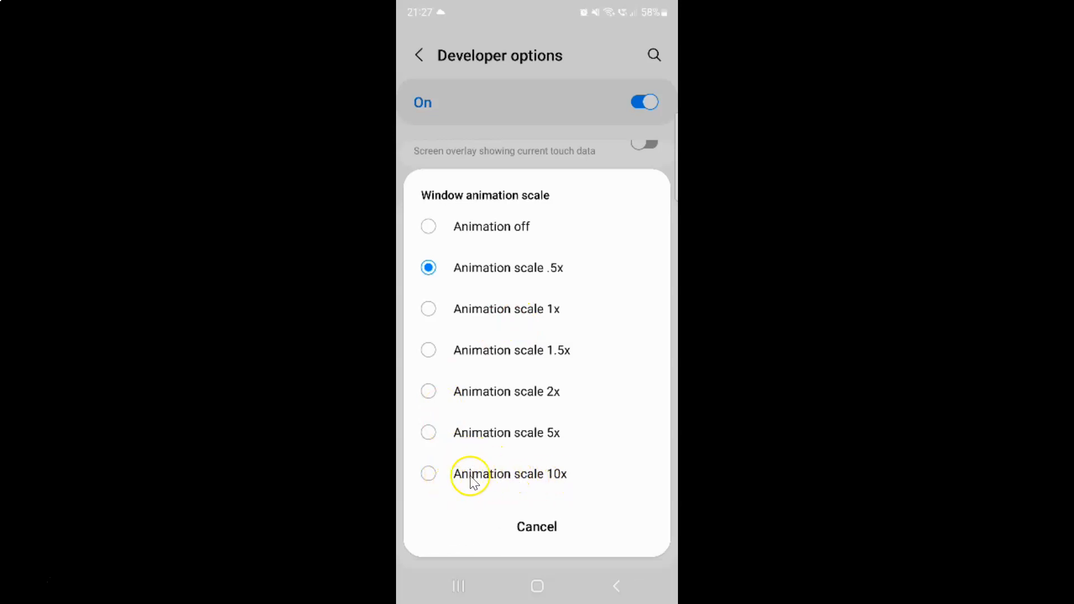
{"action": "mouse_move", "coordinate": [430, 483]}
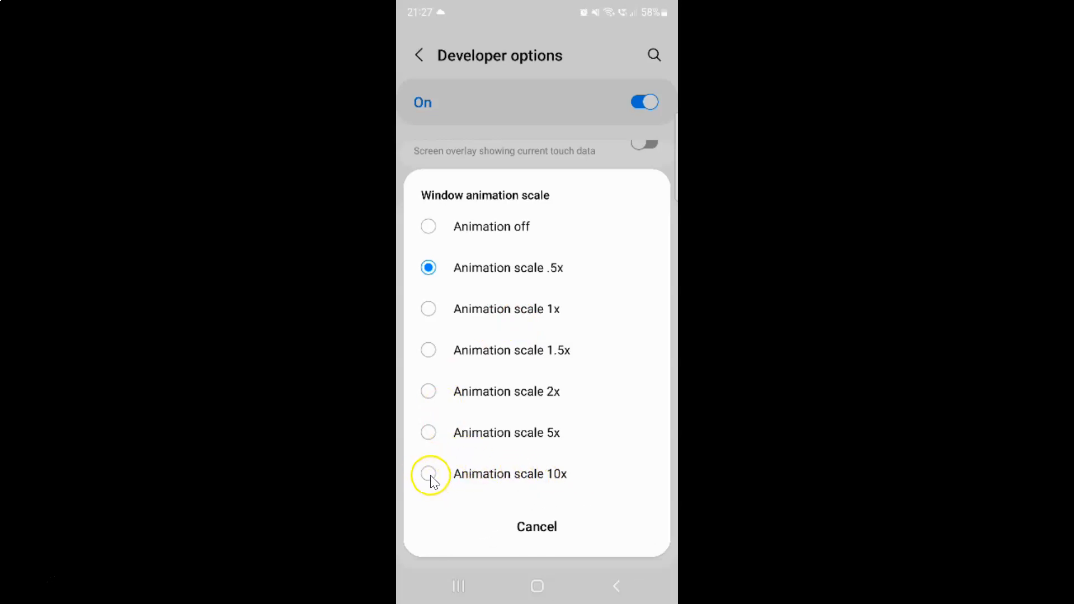
{"action": "left_click", "coordinate": [428, 474]}
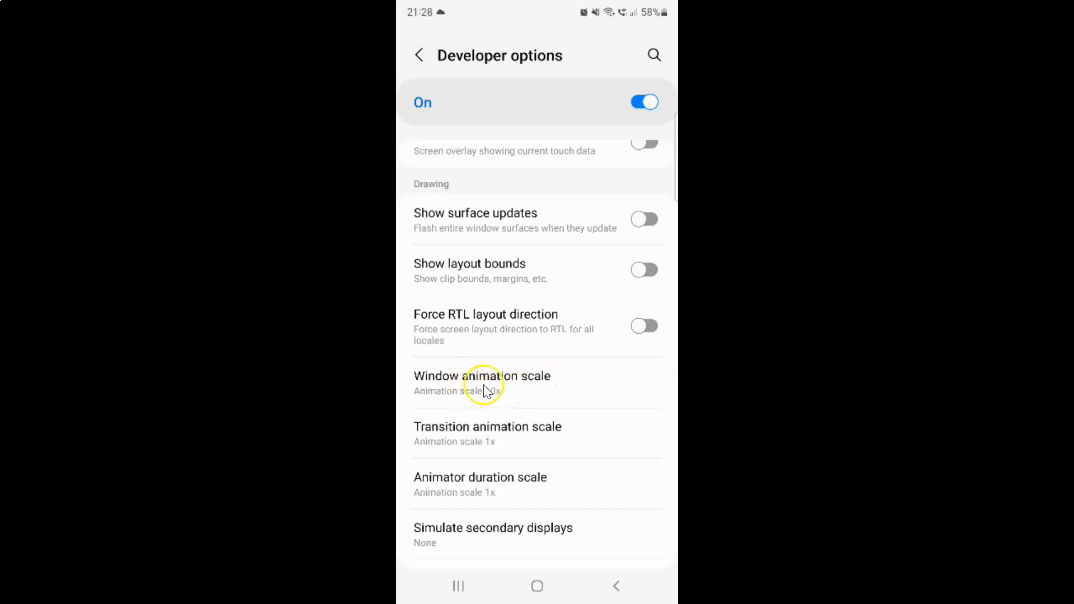
Reopen Window animation scale and pick Animation scale 2x
{"action": "left_click", "coordinate": [482, 376]}
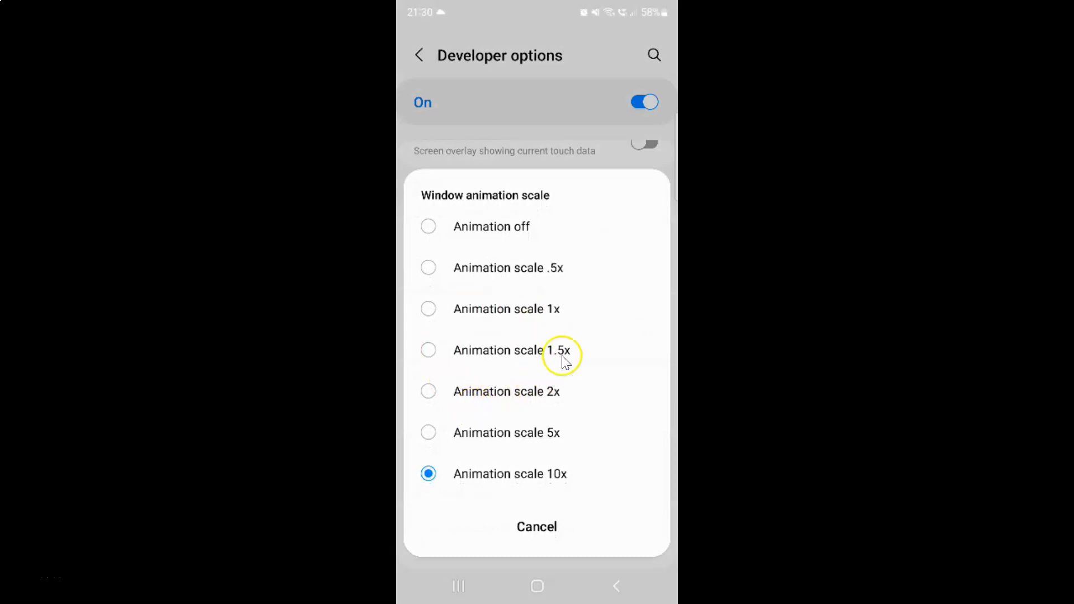
{"action": "mouse_move", "coordinate": [502, 397]}
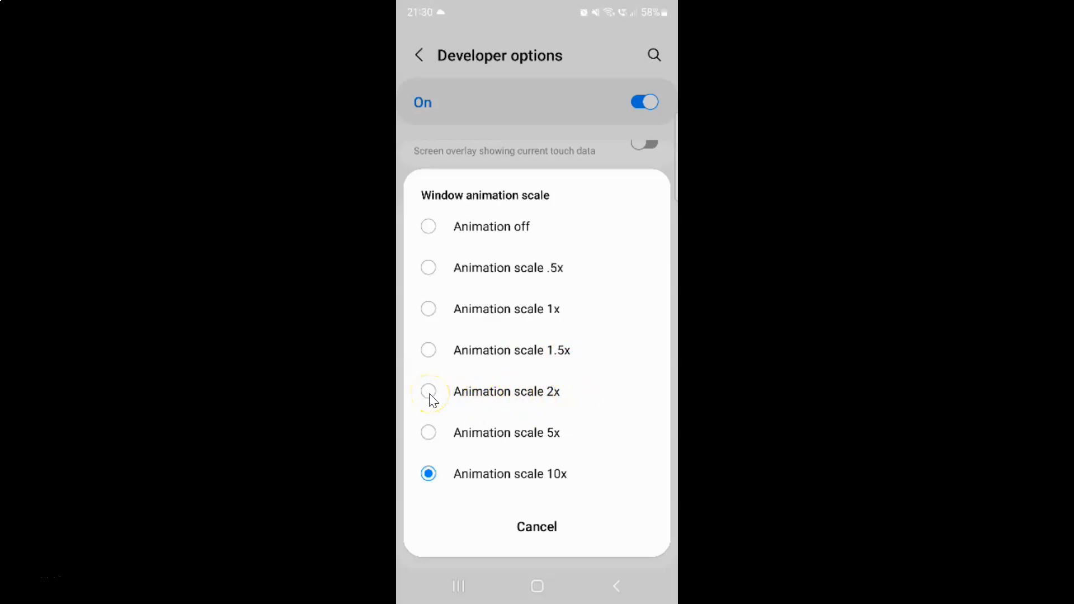
{"action": "left_click", "coordinate": [428, 391]}
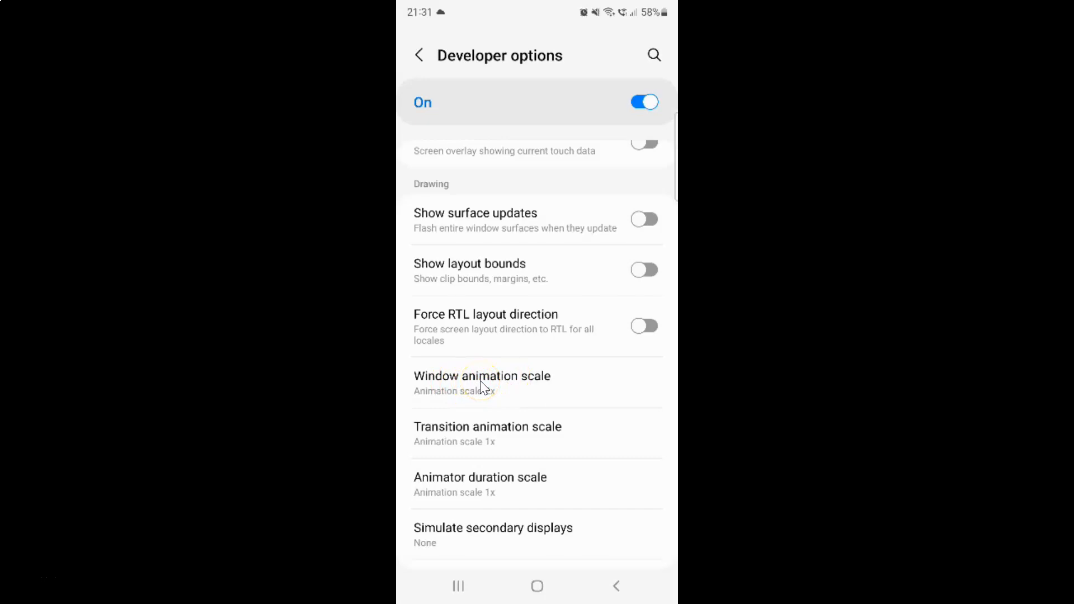
Set Window animation scale to Animation off
{"action": "left_click", "coordinate": [482, 380]}
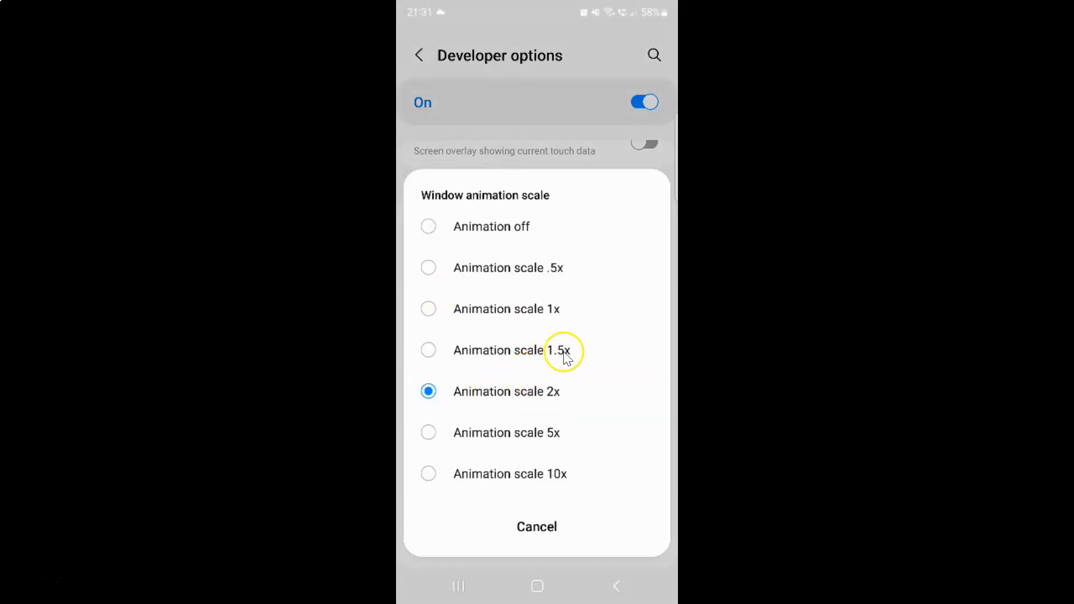
{"action": "mouse_move", "coordinate": [504, 226]}
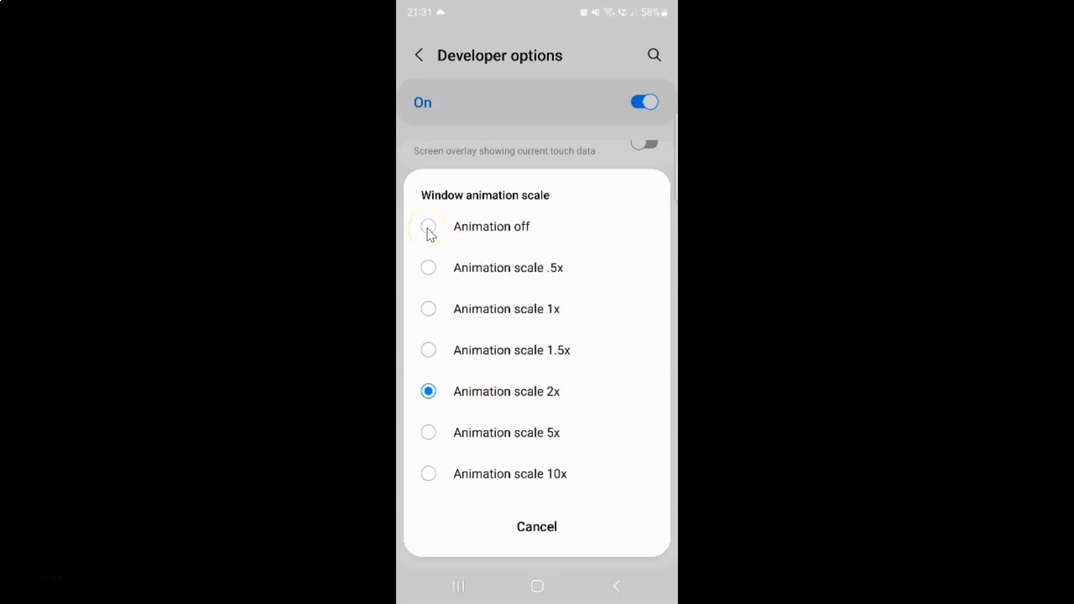
{"action": "left_click", "coordinate": [428, 226]}
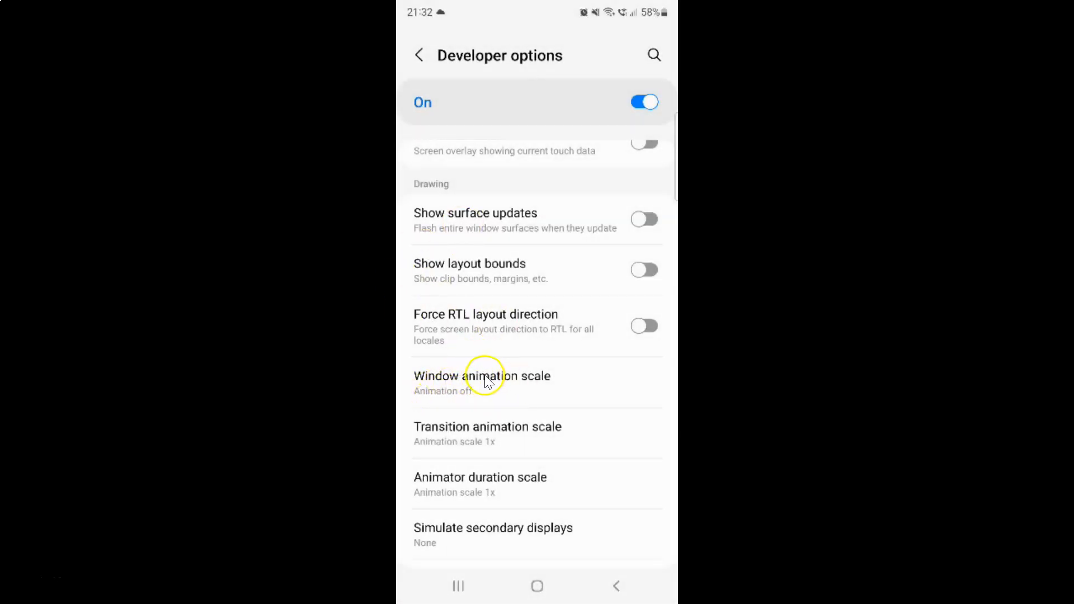
Set Window animation scale back to Animation scale 1x, matching the other scales
{"action": "left_click", "coordinate": [482, 376]}
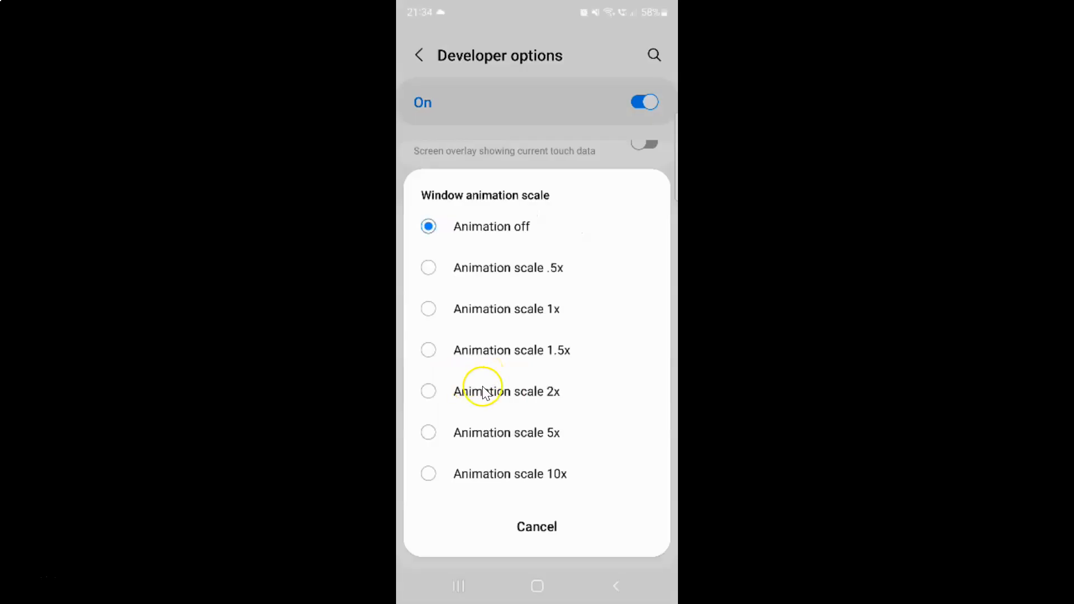
{"action": "mouse_move", "coordinate": [586, 291]}
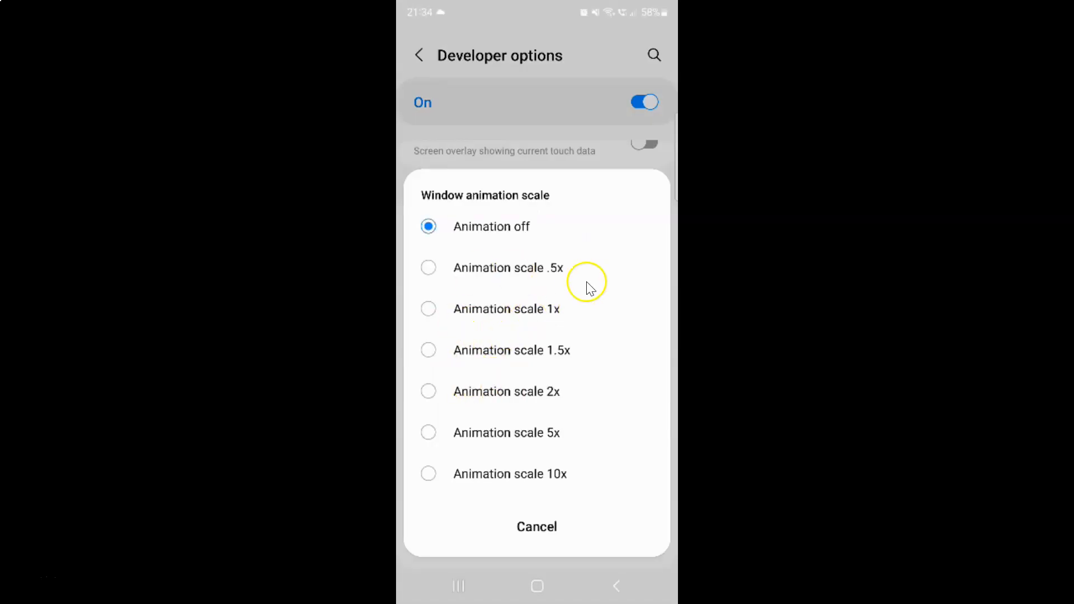
{"action": "mouse_move", "coordinate": [486, 314]}
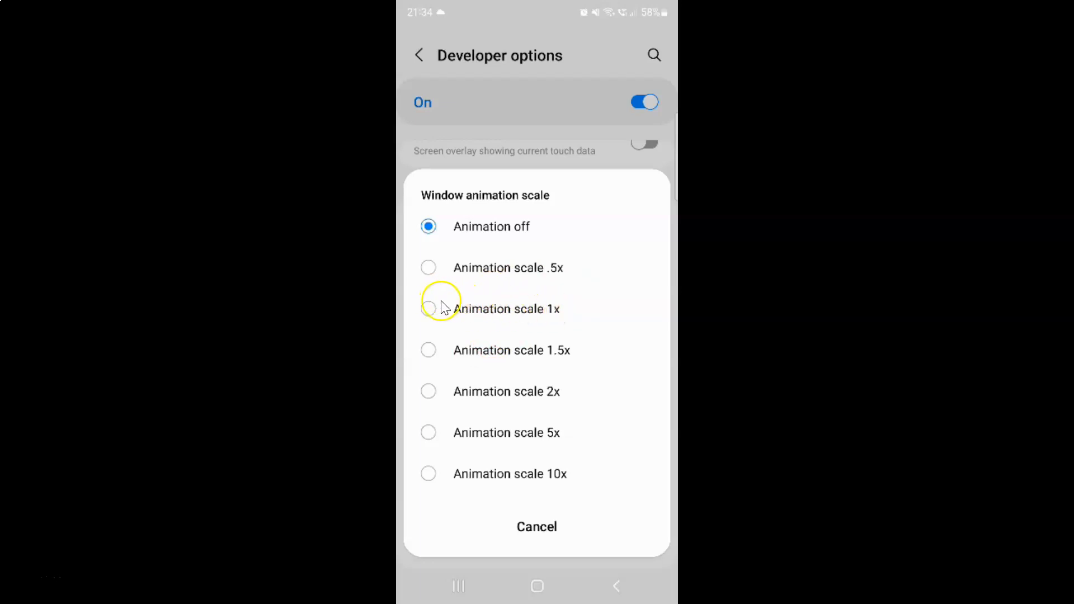
{"action": "left_click", "coordinate": [428, 308]}
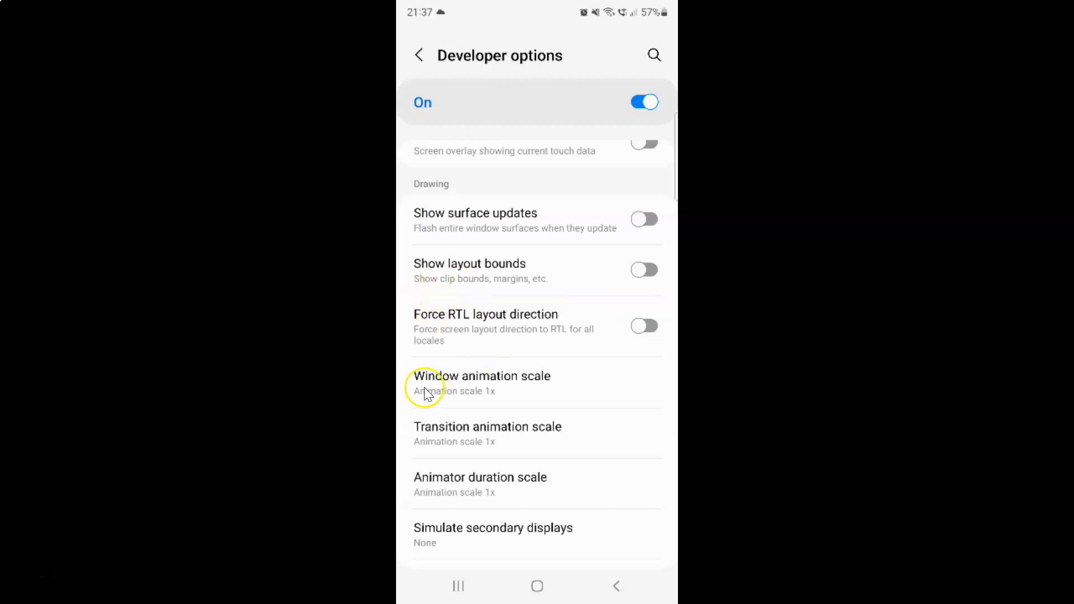
{"action": "mouse_move", "coordinate": [551, 379]}
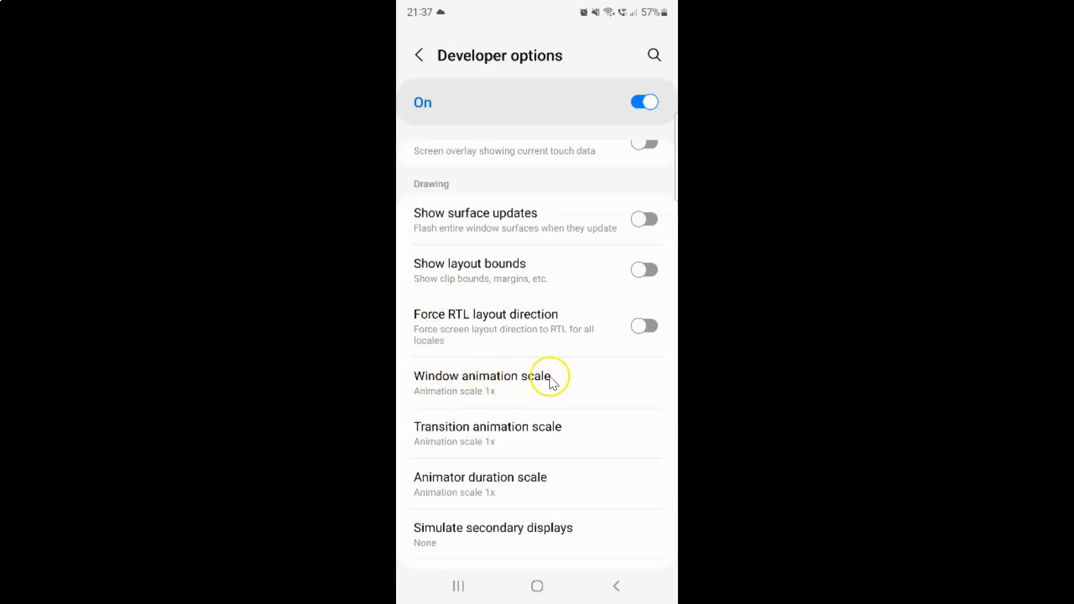
{"action": "mouse_move", "coordinate": [507, 366]}
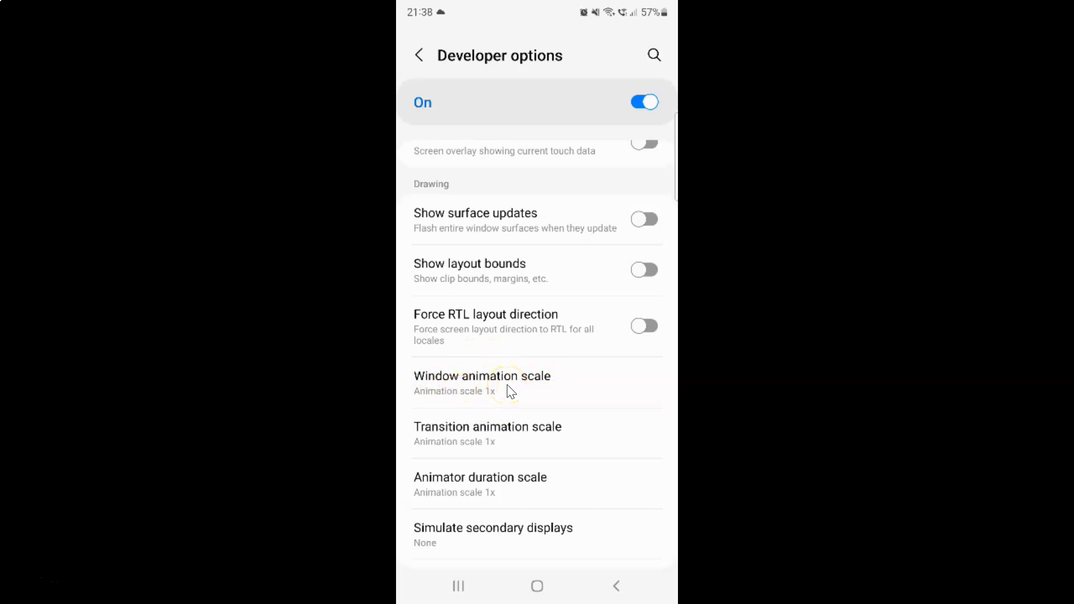
{"action": "mouse_move", "coordinate": [424, 84]}
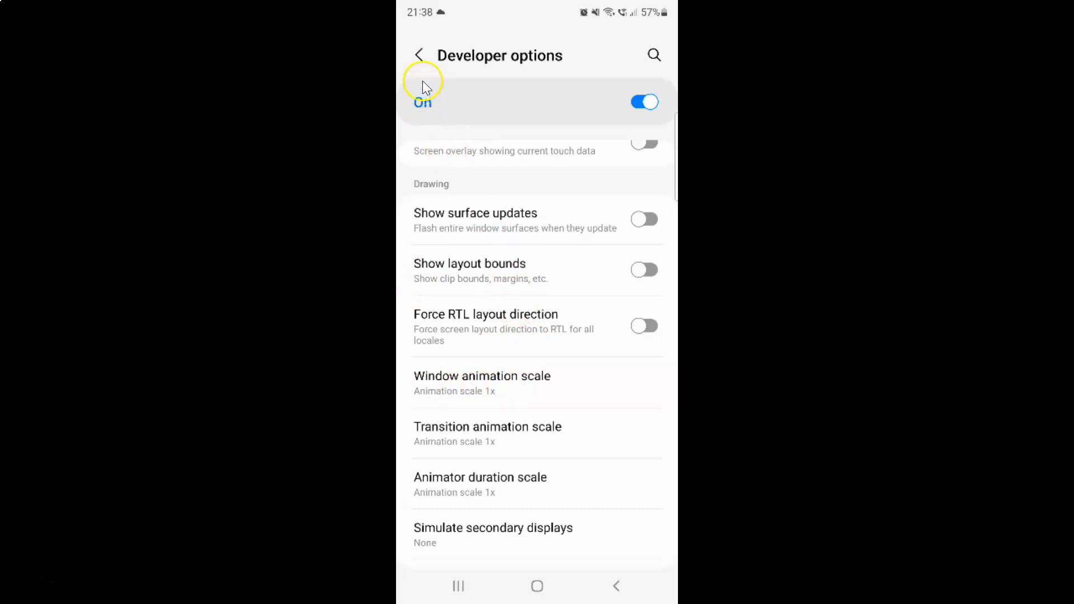
Leave Developer options and close all open apps to return home
{"action": "left_click", "coordinate": [420, 55]}
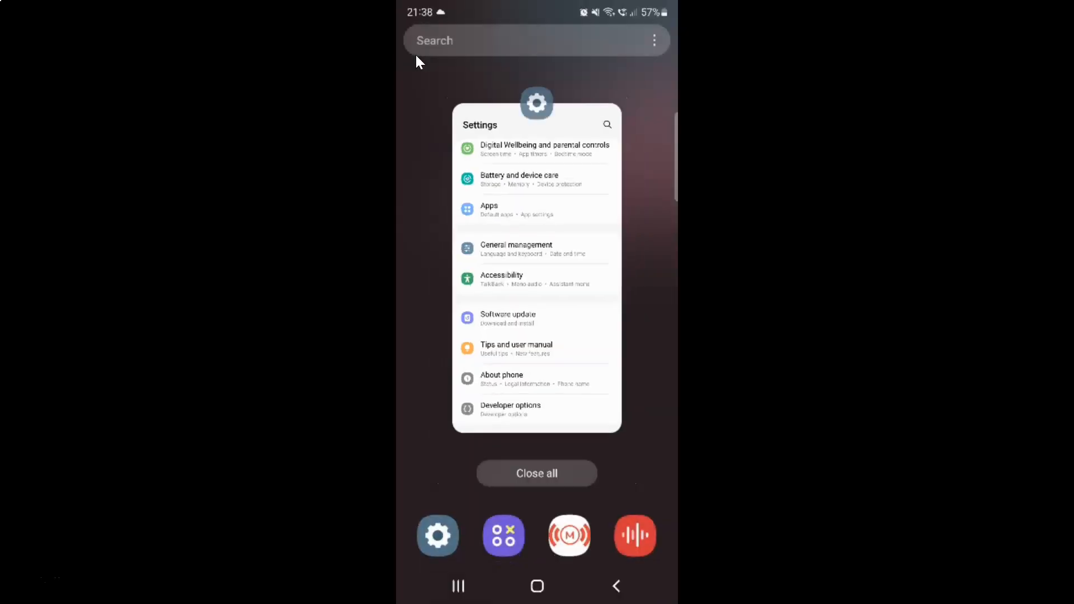
{"action": "left_click", "coordinate": [536, 585]}
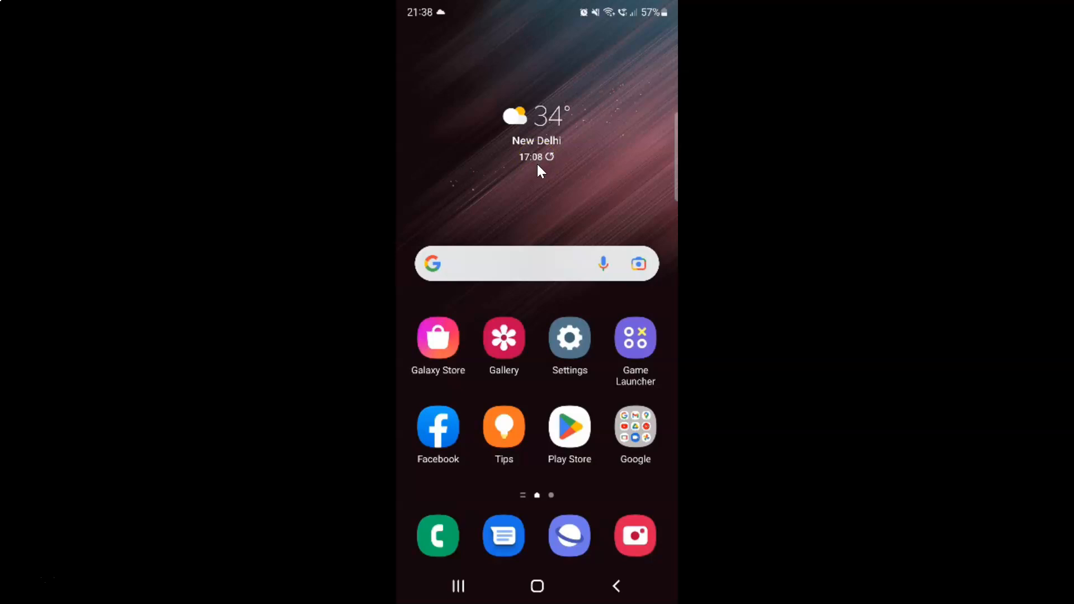
{"action": "mouse_move", "coordinate": [538, 175]}
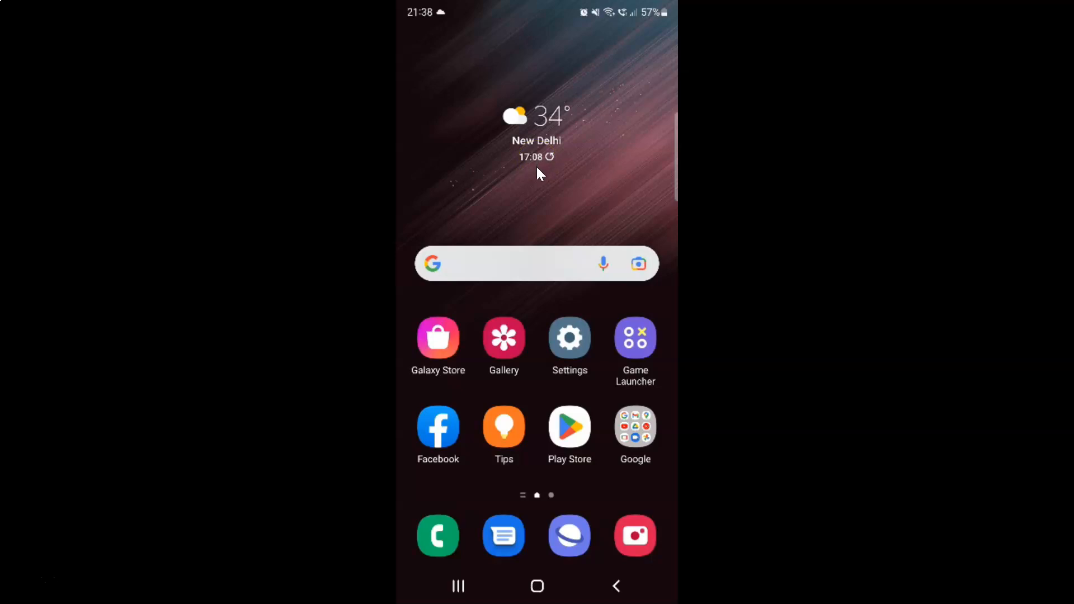
{"action": "mouse_move", "coordinate": [537, 187]}
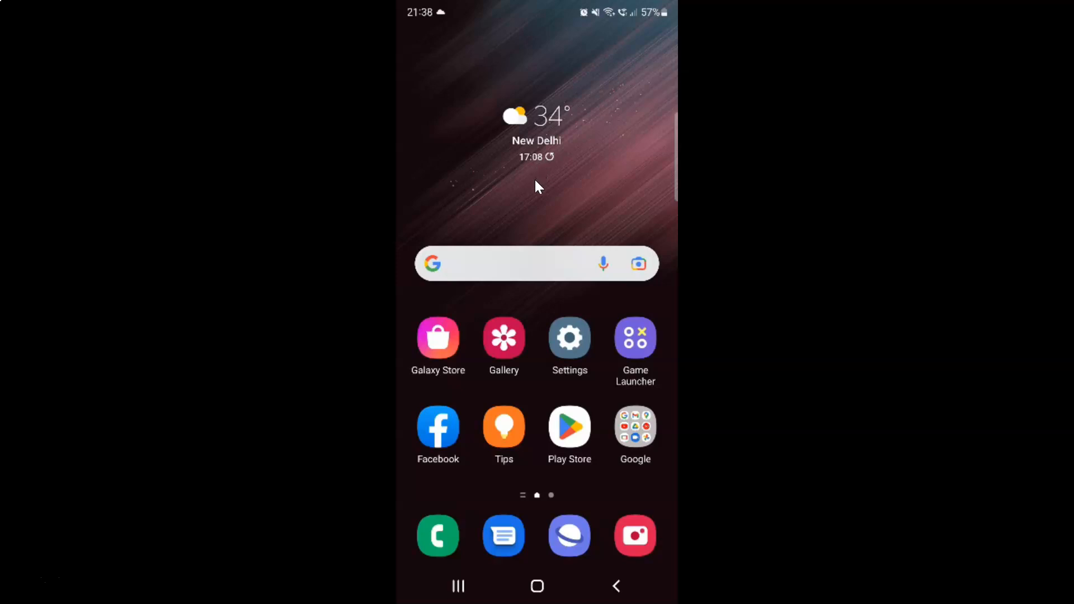
{"action": "mouse_move", "coordinate": [537, 193]}
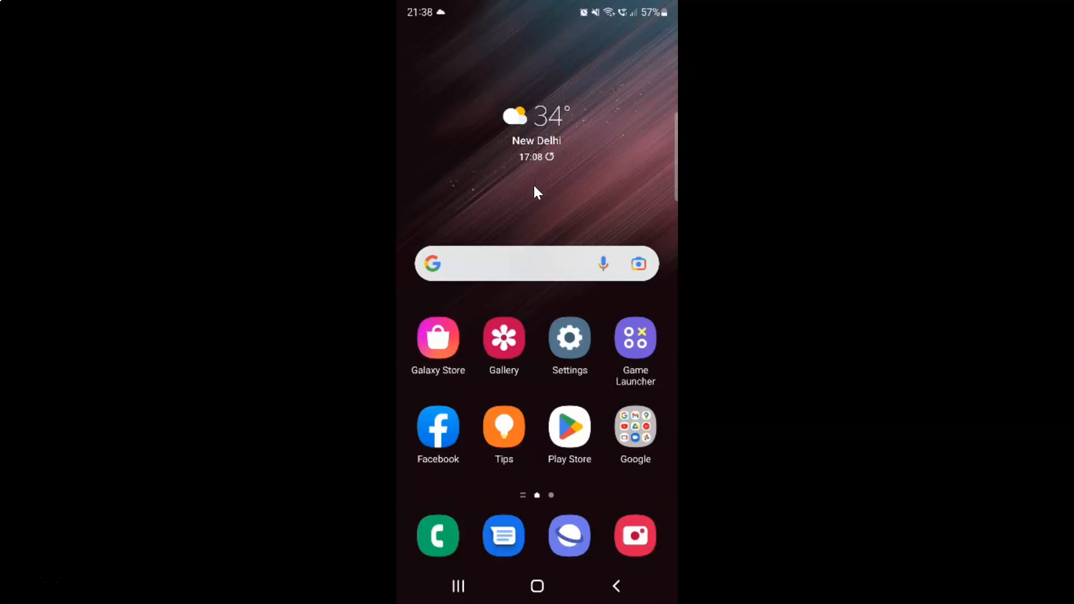